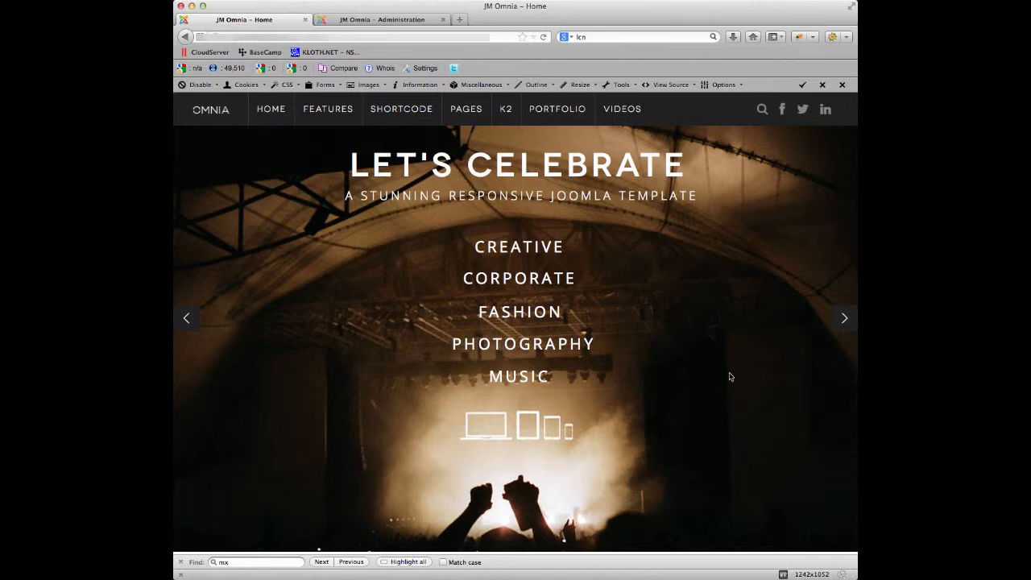
mouse_move(716, 322)
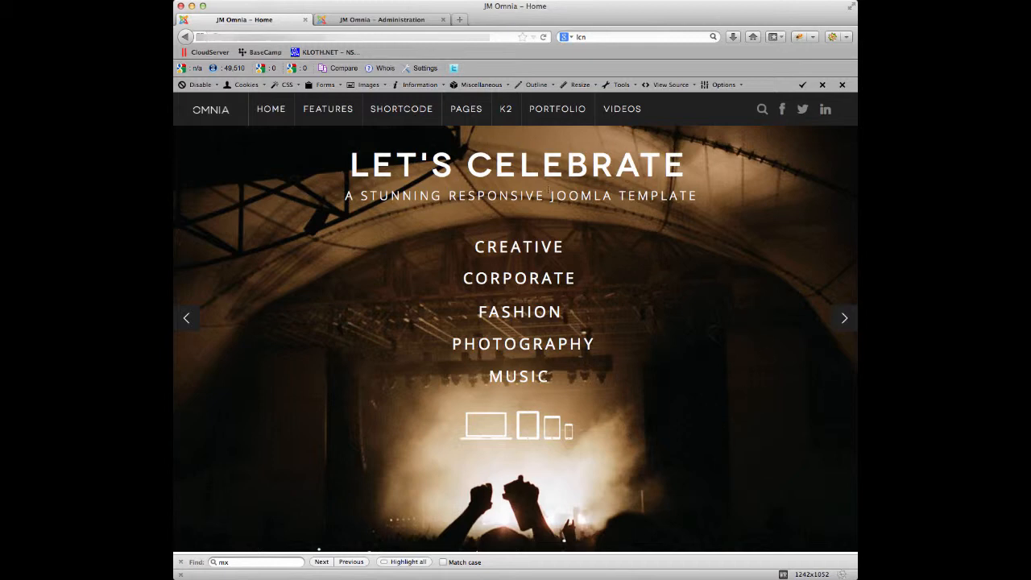
mouse_move(706, 275)
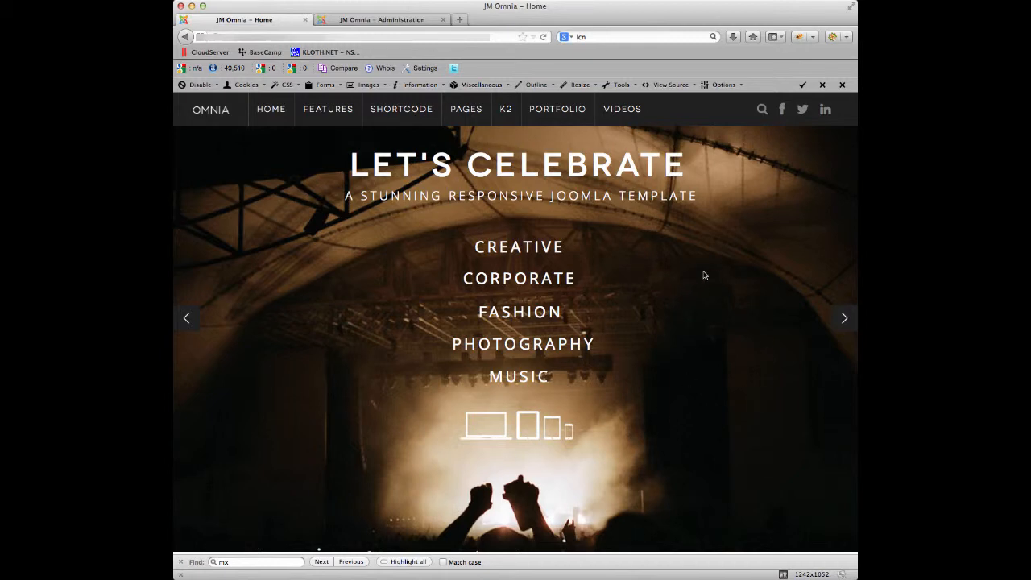
- Scroll through the front-end home page to view its current styling
scroll(down, 3)
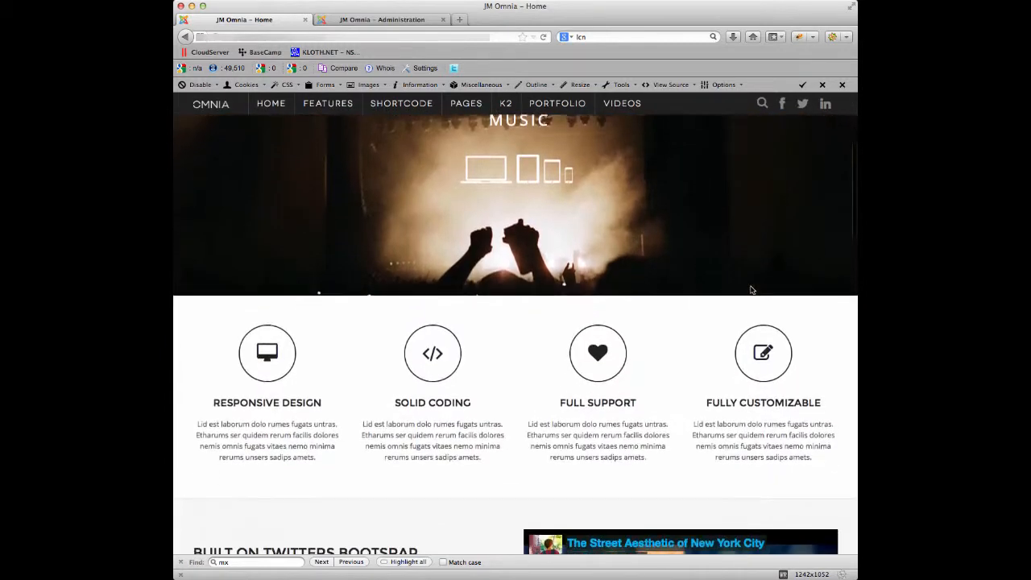
scroll(down, 3)
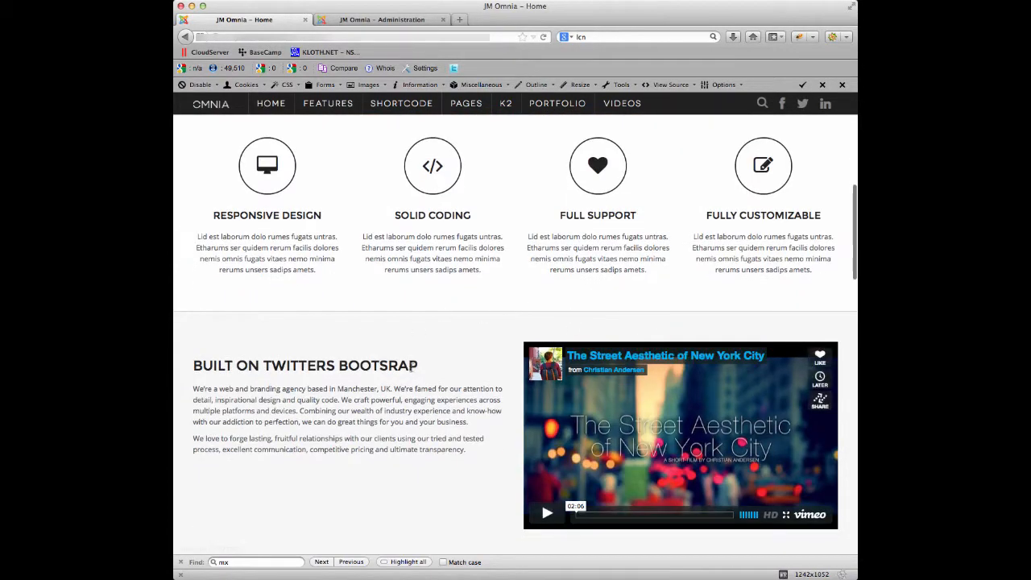
scroll(down, 3)
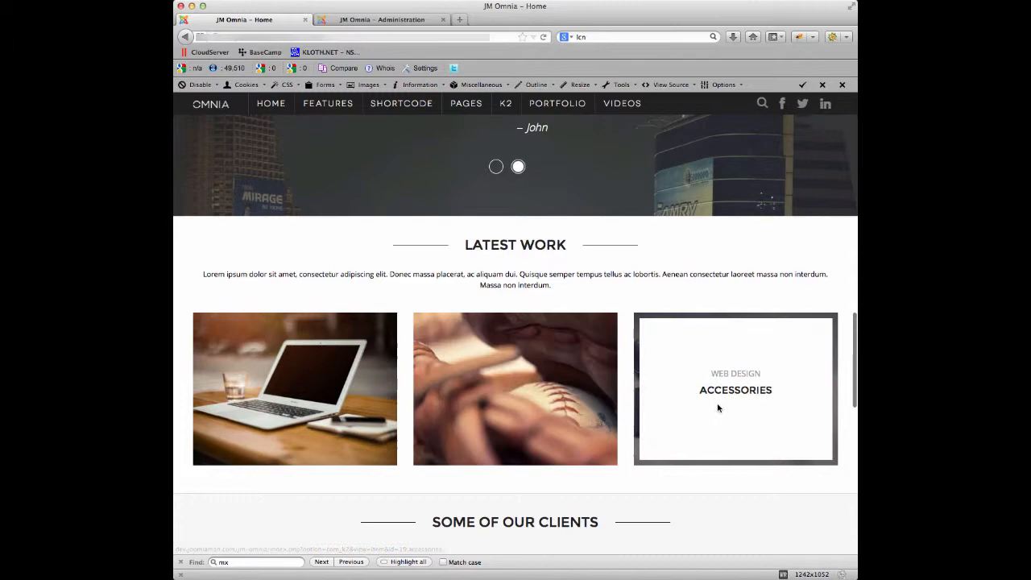
scroll(down, 3)
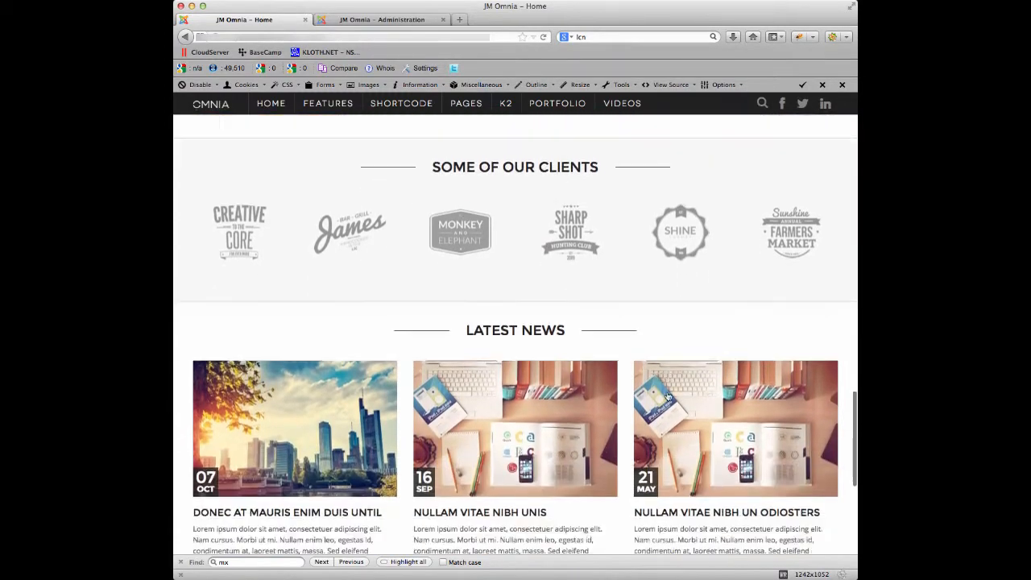
scroll(down, 3)
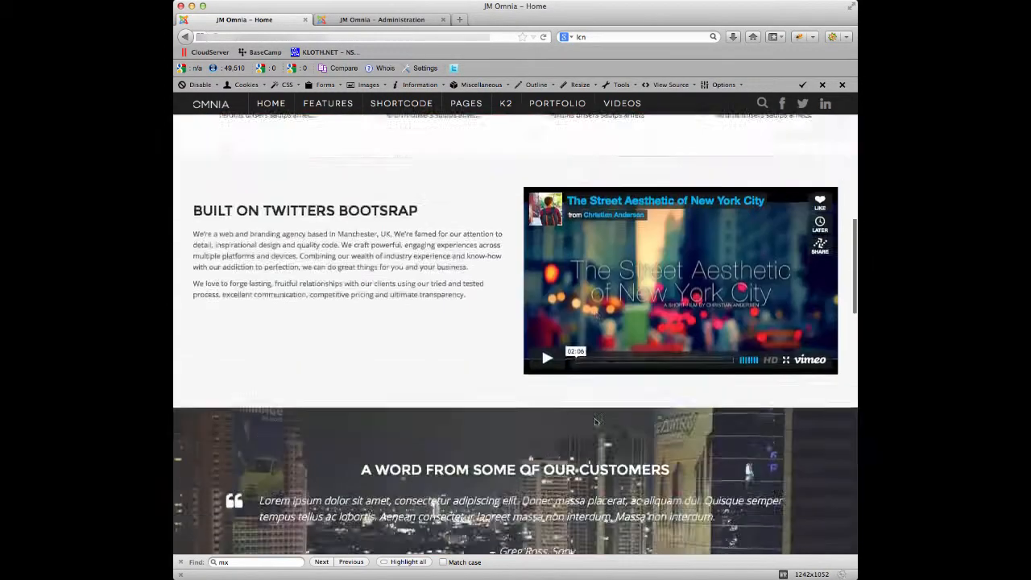
scroll(up, 3)
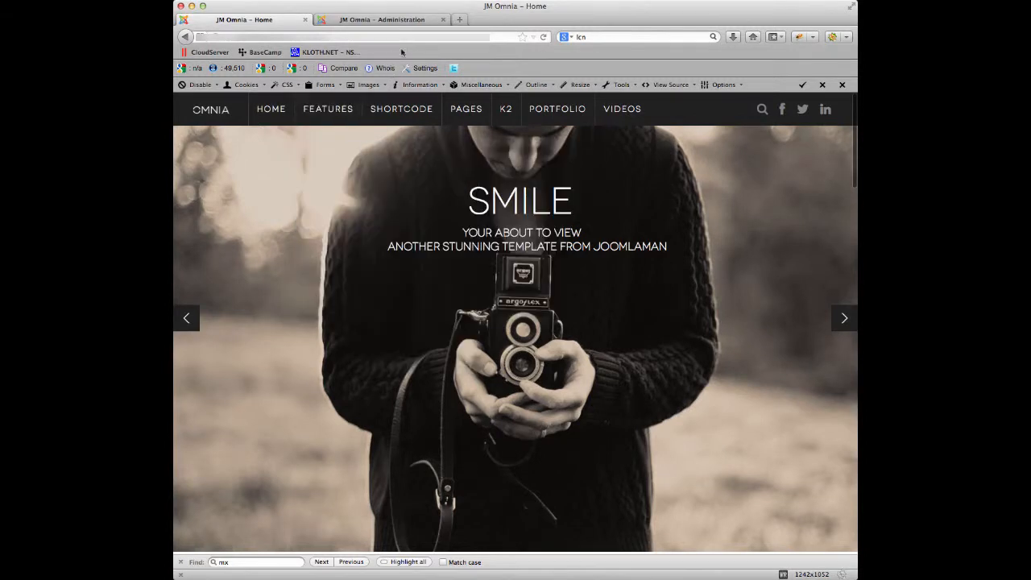
- Log in to the site administration with the username and password to reach the control panel
click(380, 20)
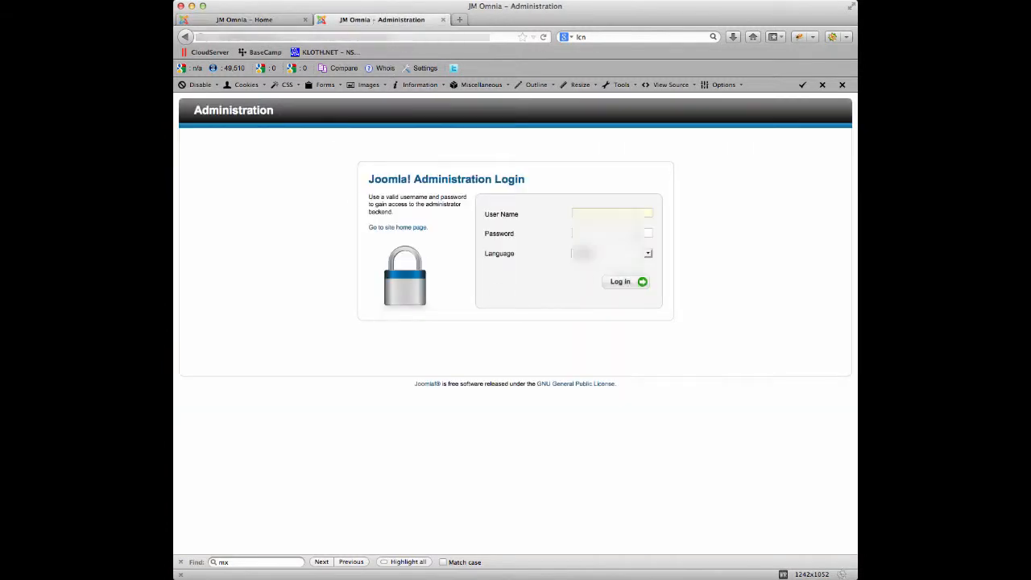
click(612, 232)
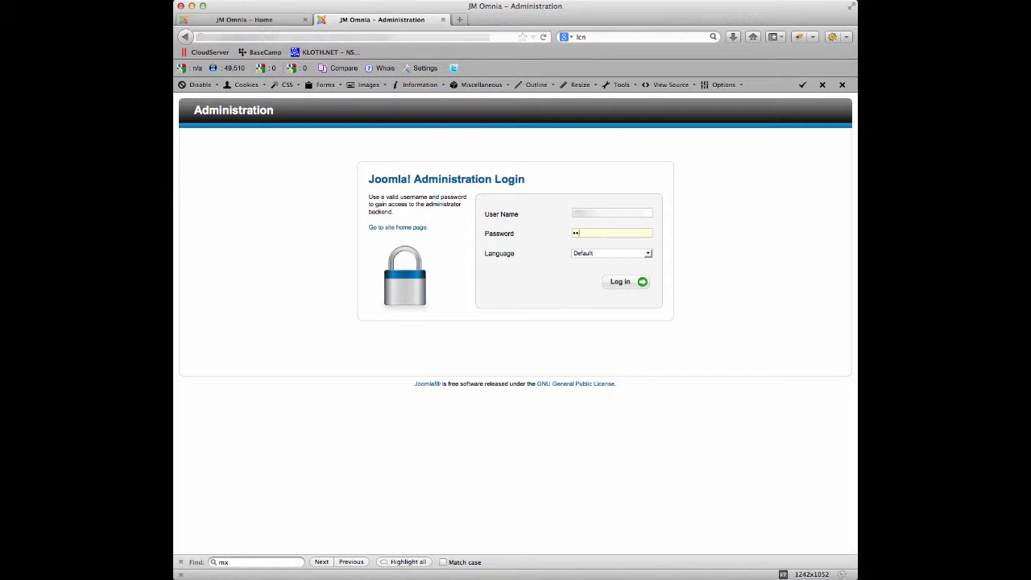
text(••)
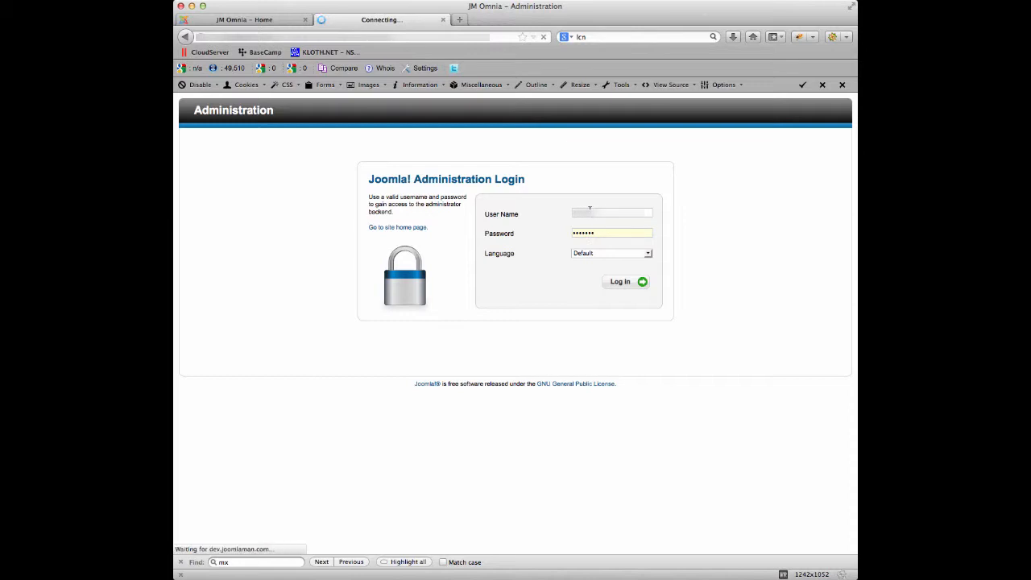
click(619, 280)
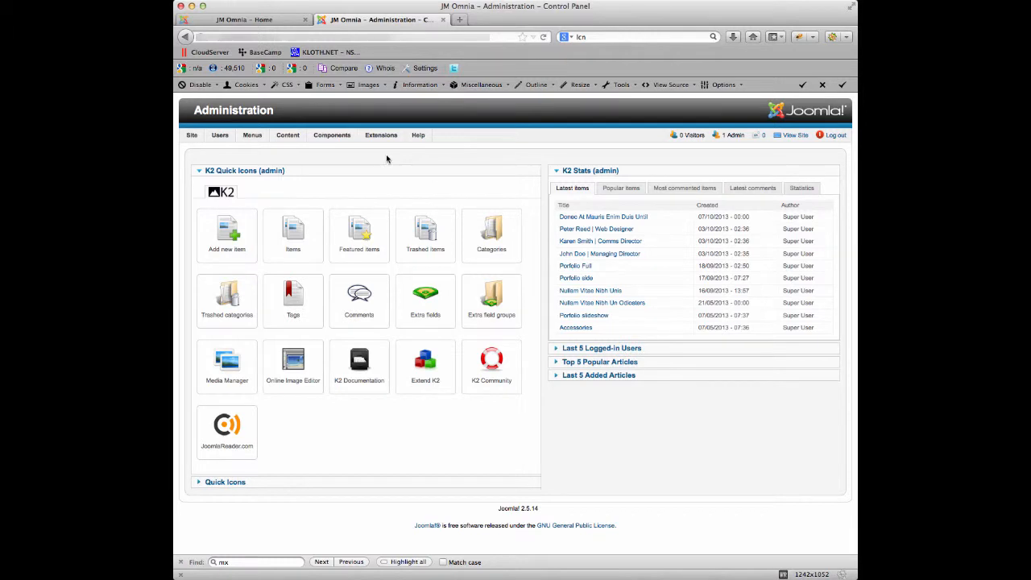
- Reach Template Manager via Extensions and open the jm_omnia - Default style for editing
click(380, 135)
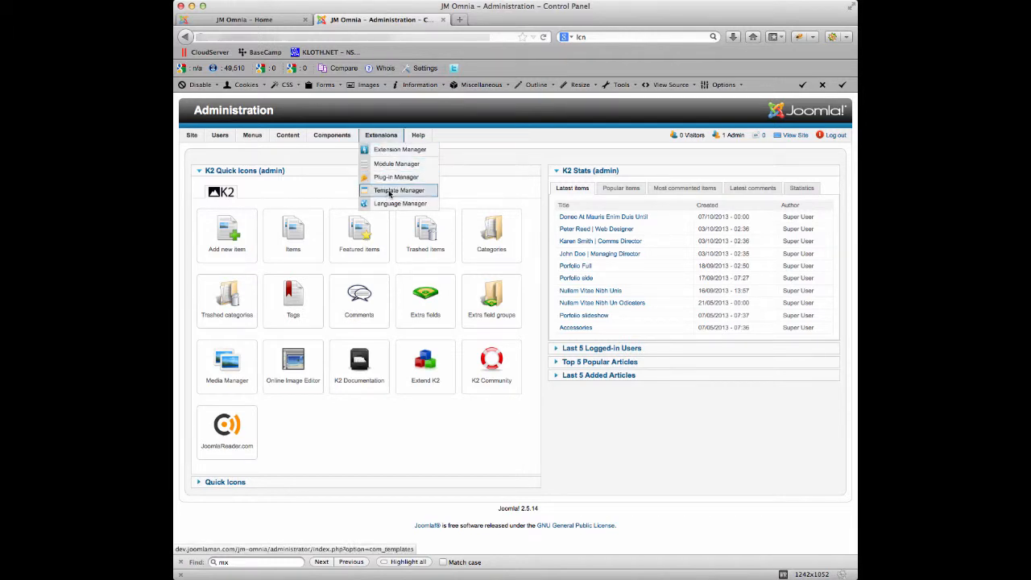
click(398, 190)
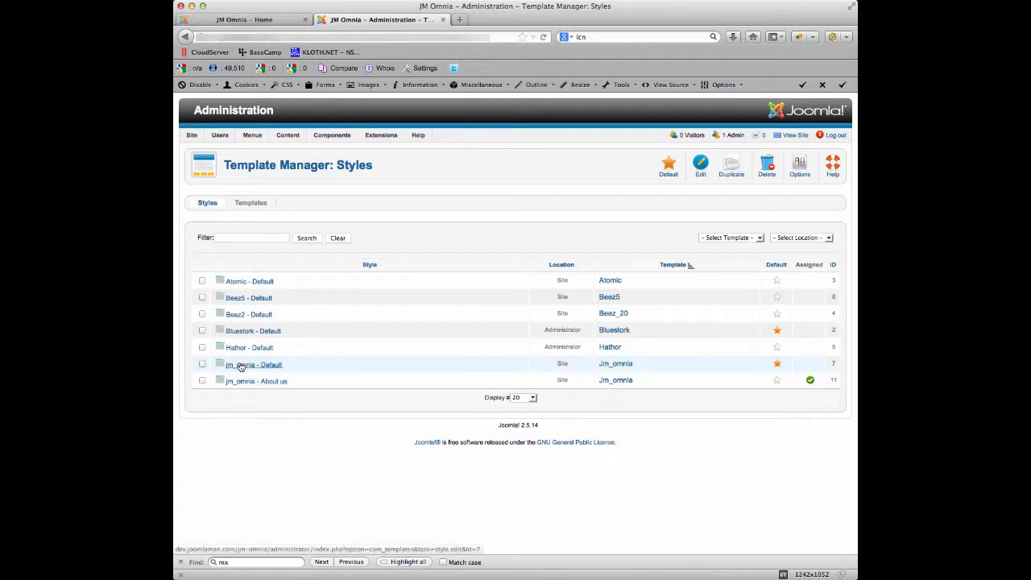
click(254, 364)
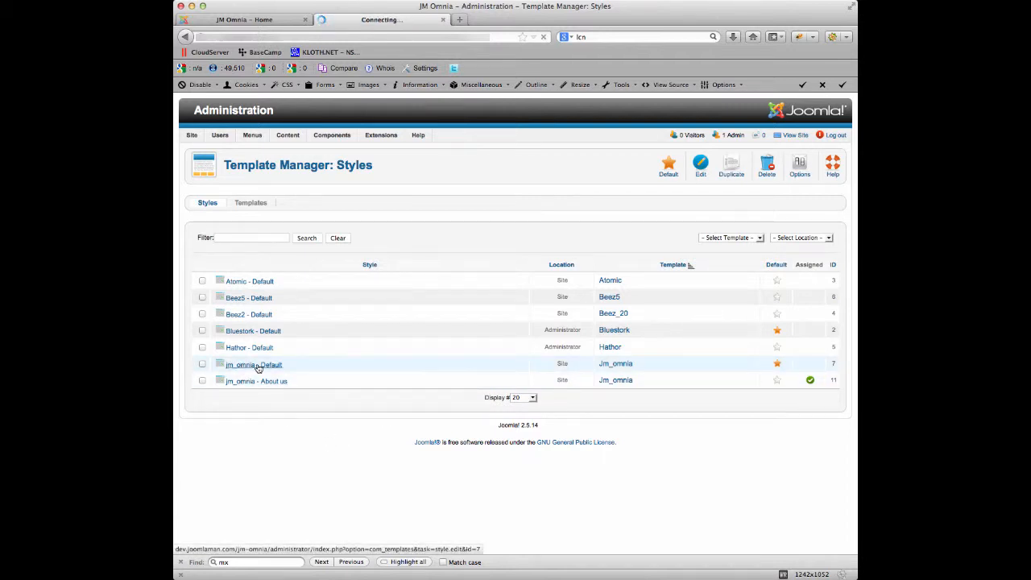
click(253, 363)
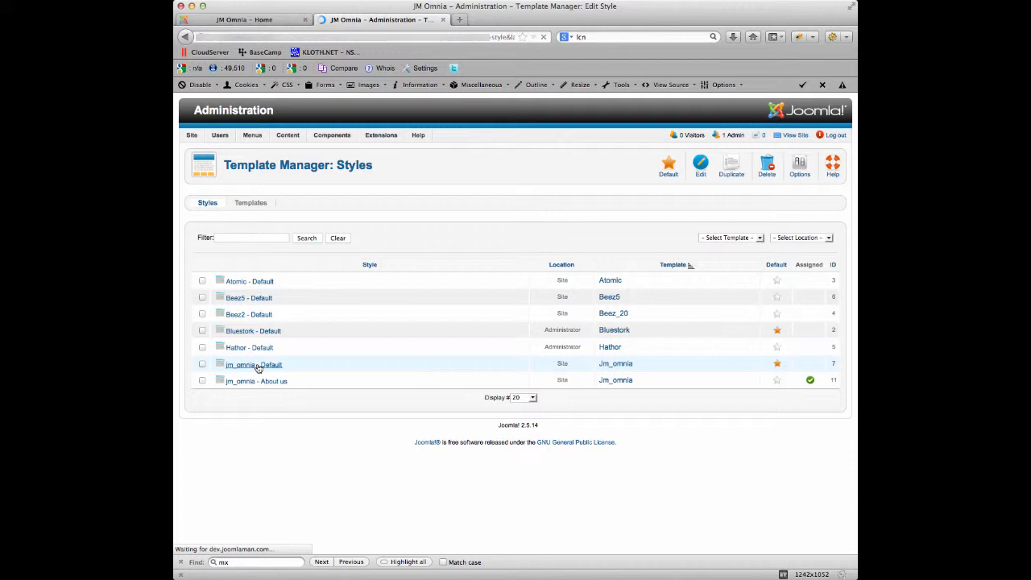
click(253, 364)
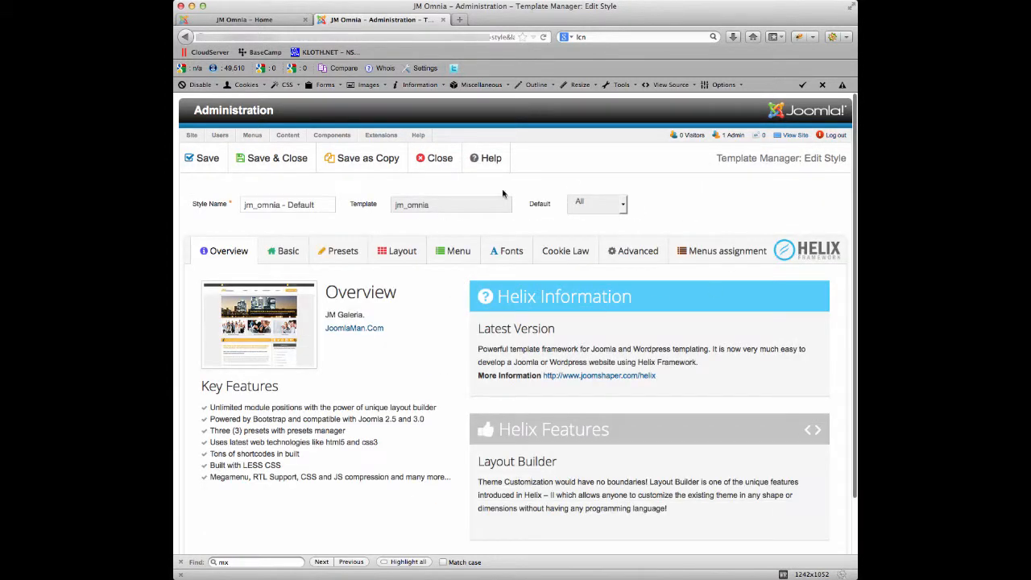
mouse_move(415, 367)
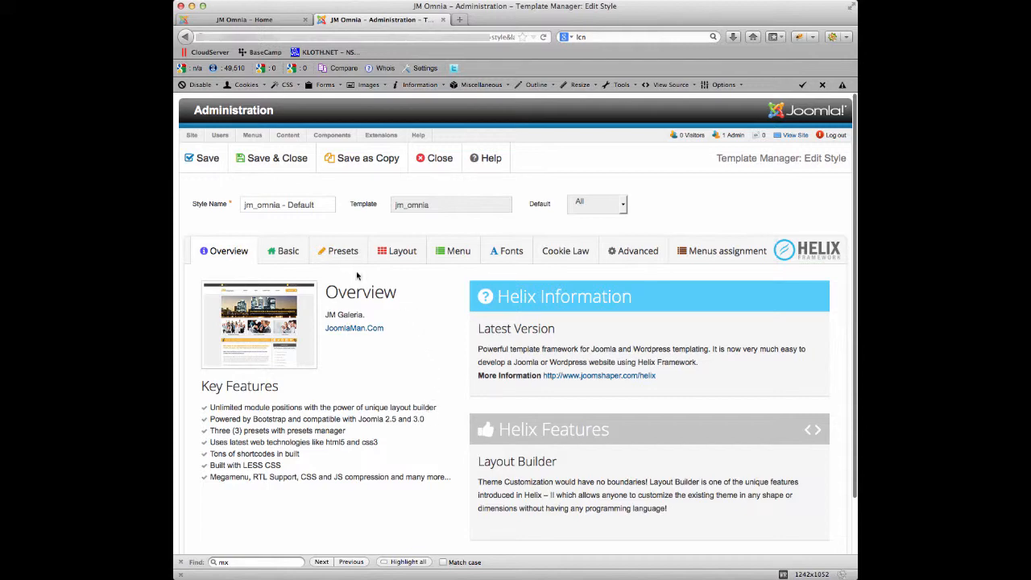
- Apply the orange preset5 colour scheme under Presets and save the template style
click(342, 251)
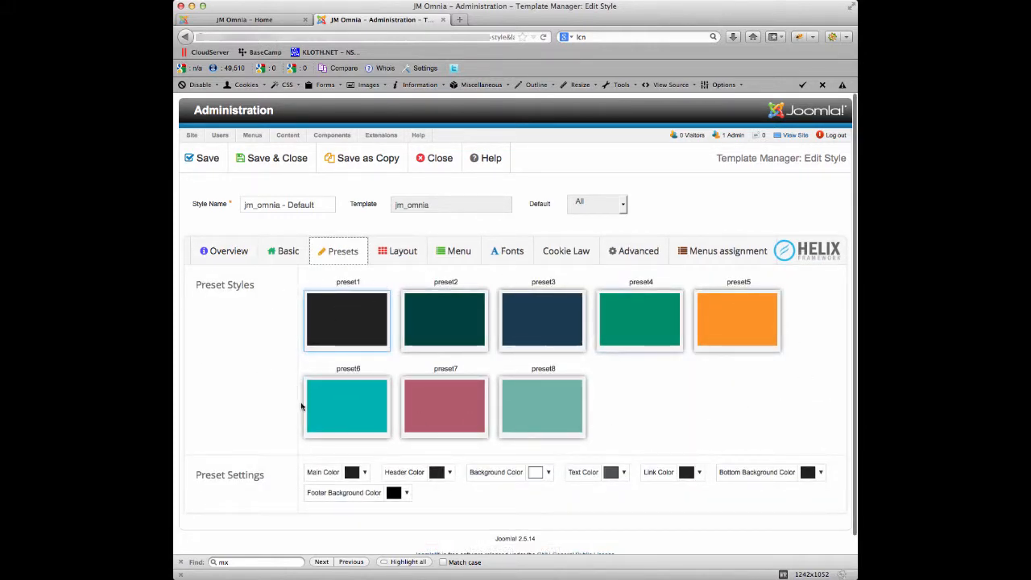
mouse_move(396, 338)
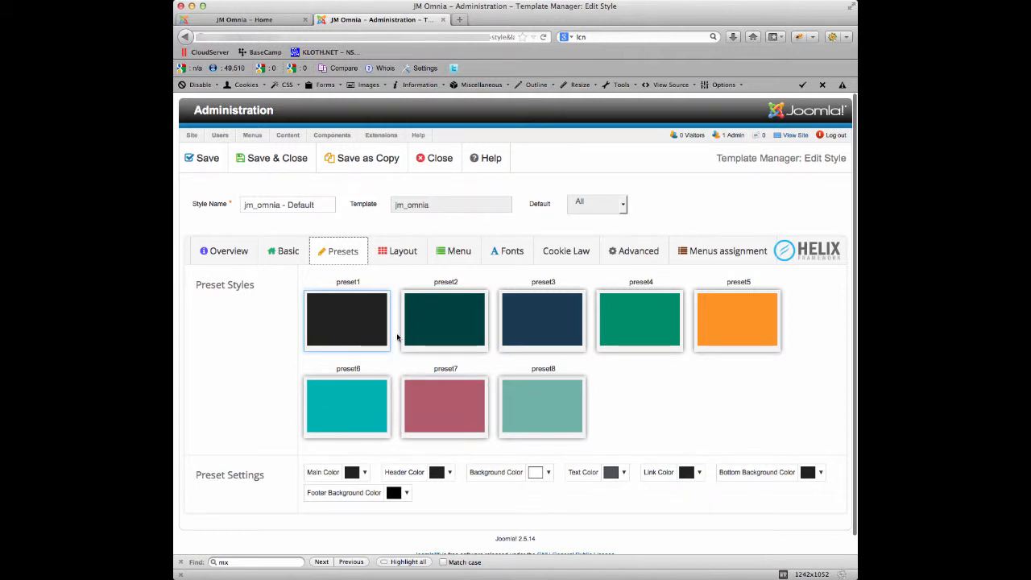
mouse_move(372, 327)
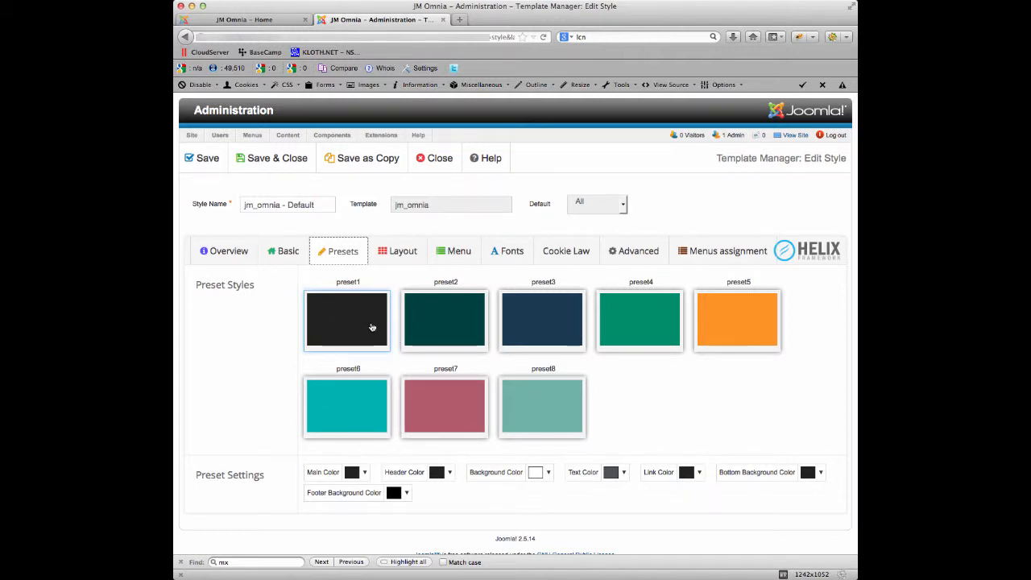
mouse_move(351, 325)
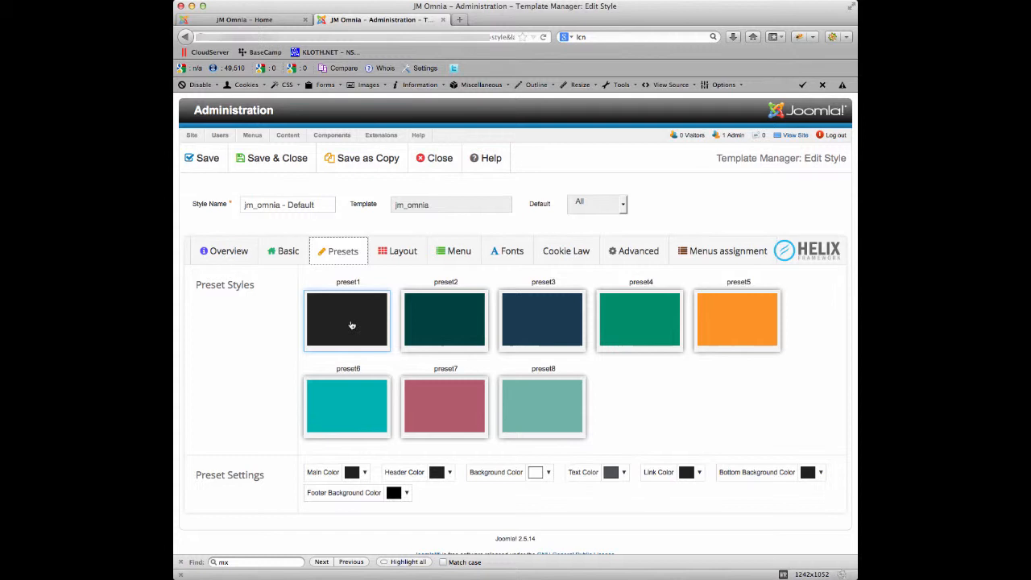
mouse_move(364, 331)
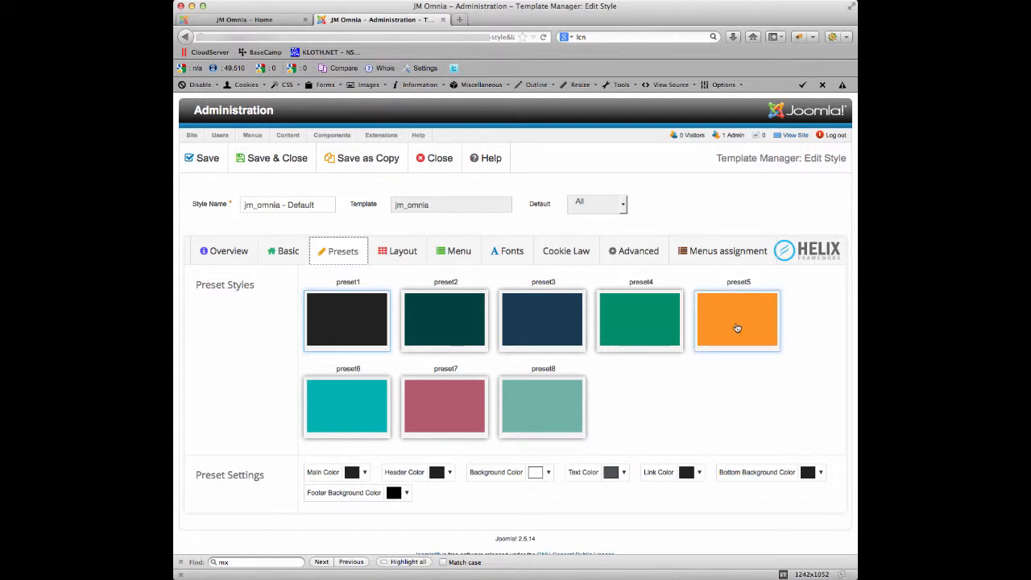
click(736, 321)
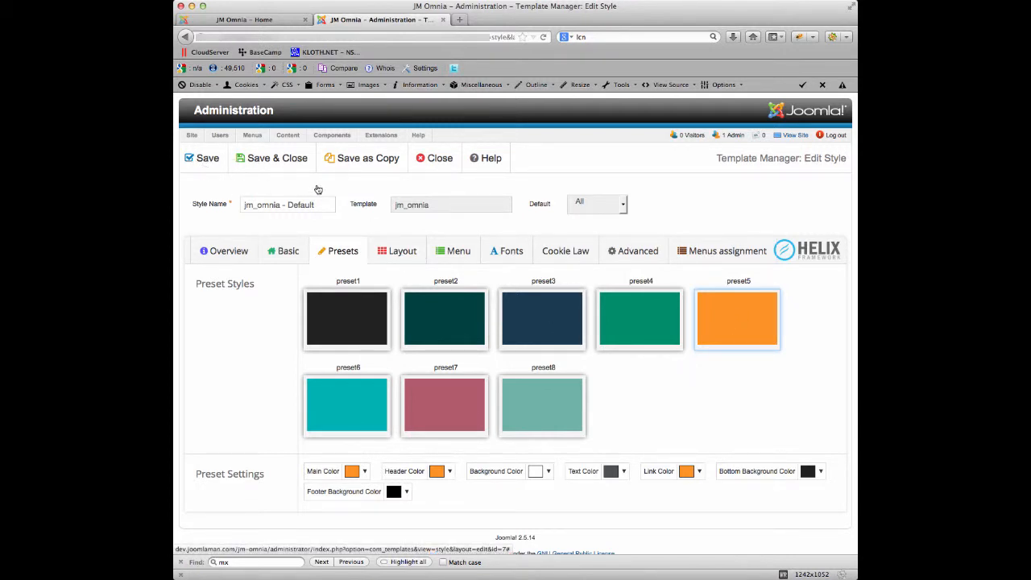
click(206, 158)
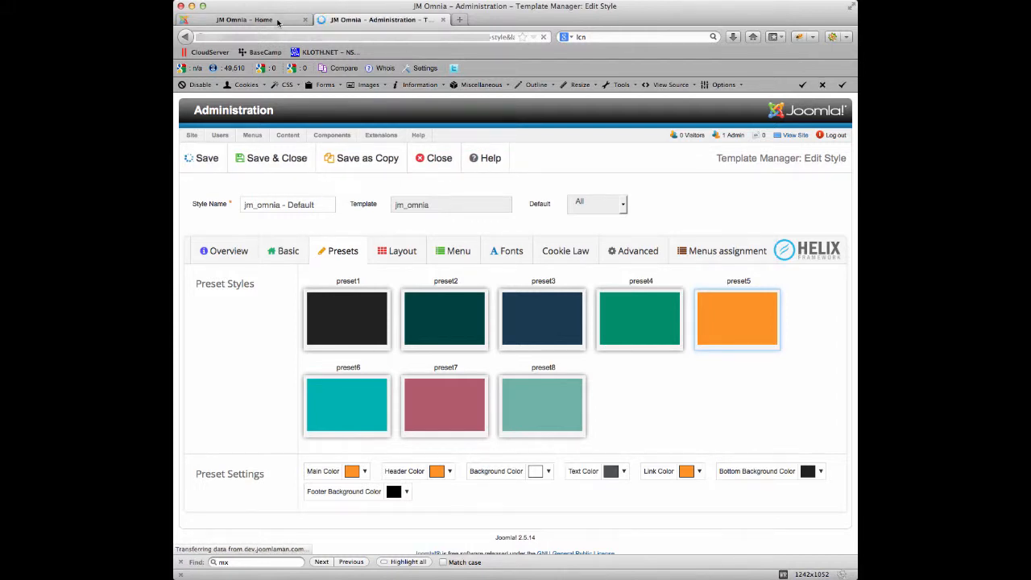
- Browse the front-end home page down to the news to check the orange arrows, titles and accents
click(243, 20)
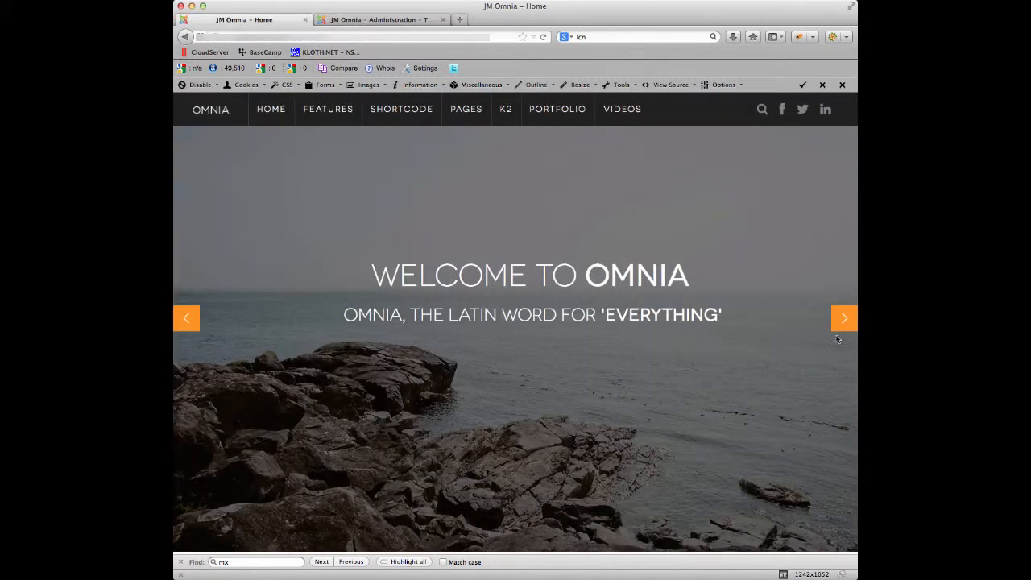
mouse_move(781, 281)
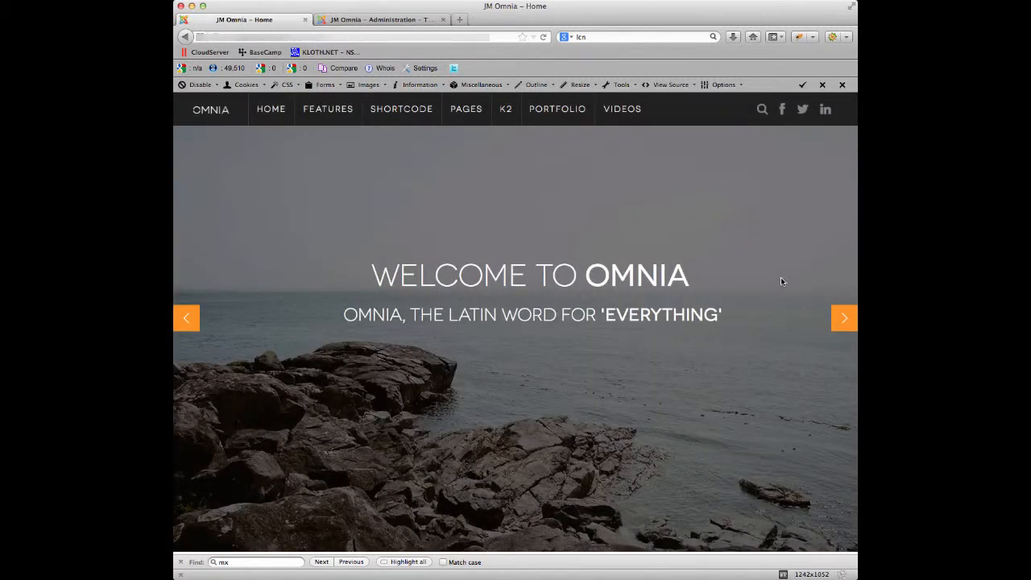
scroll(down, 3)
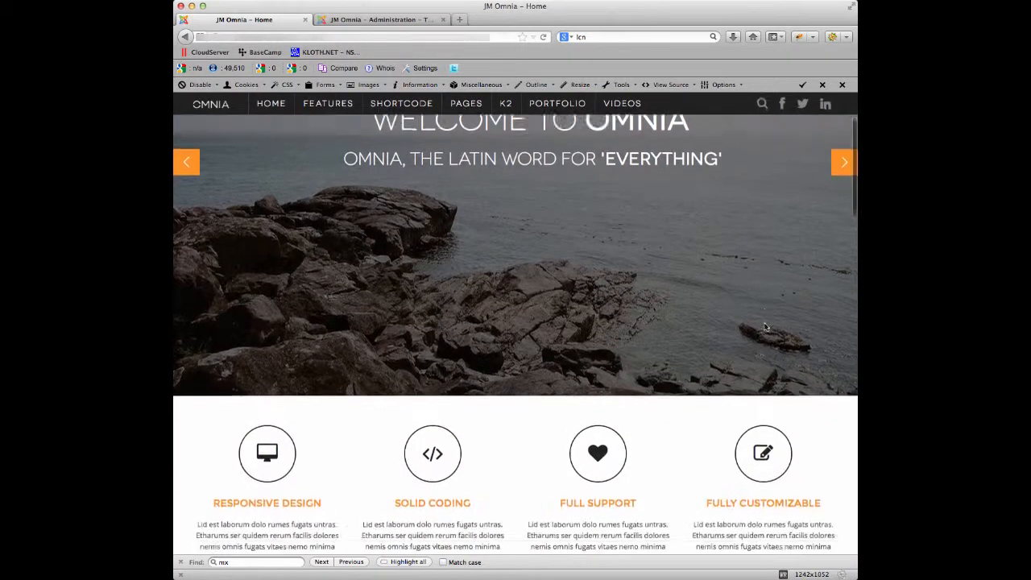
scroll(down, 3)
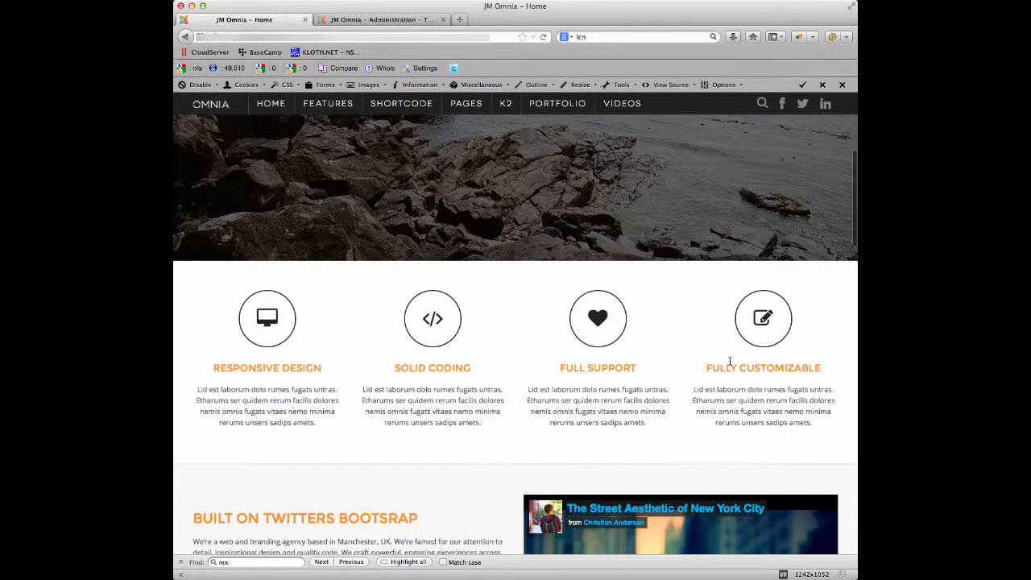
scroll(down, 3)
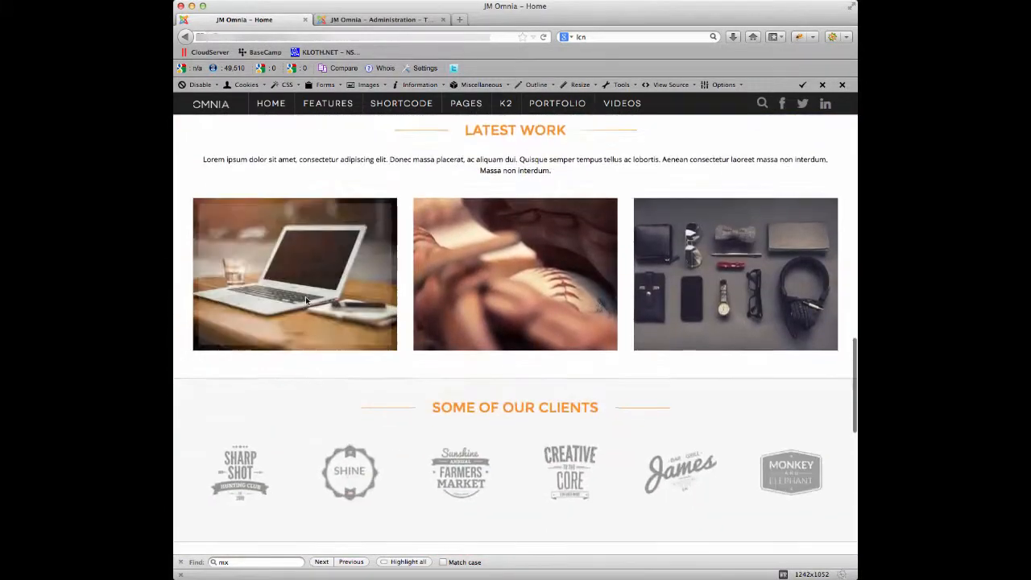
scroll(down, 3)
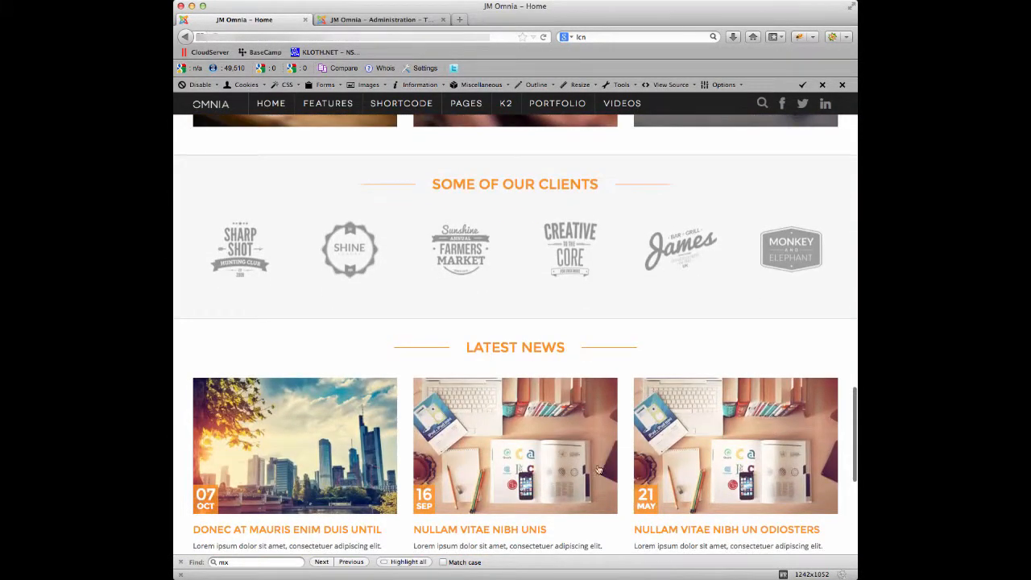
scroll(down, 3)
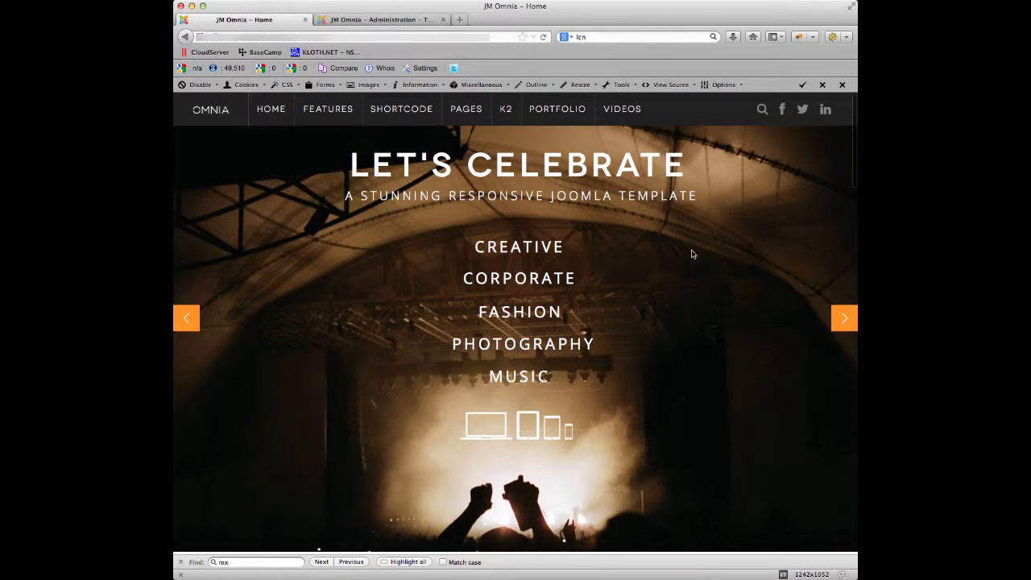
mouse_move(695, 245)
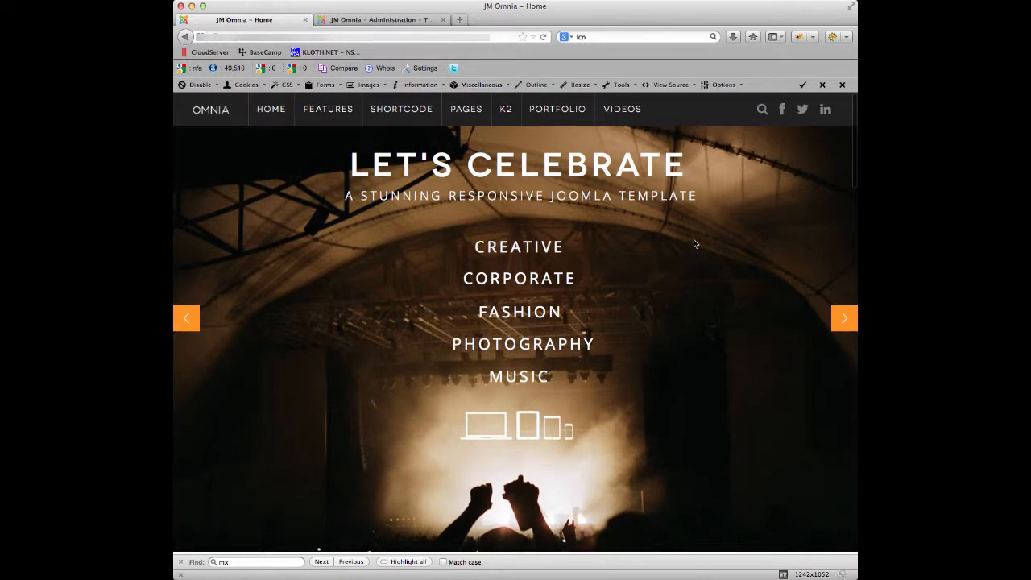
mouse_move(690, 245)
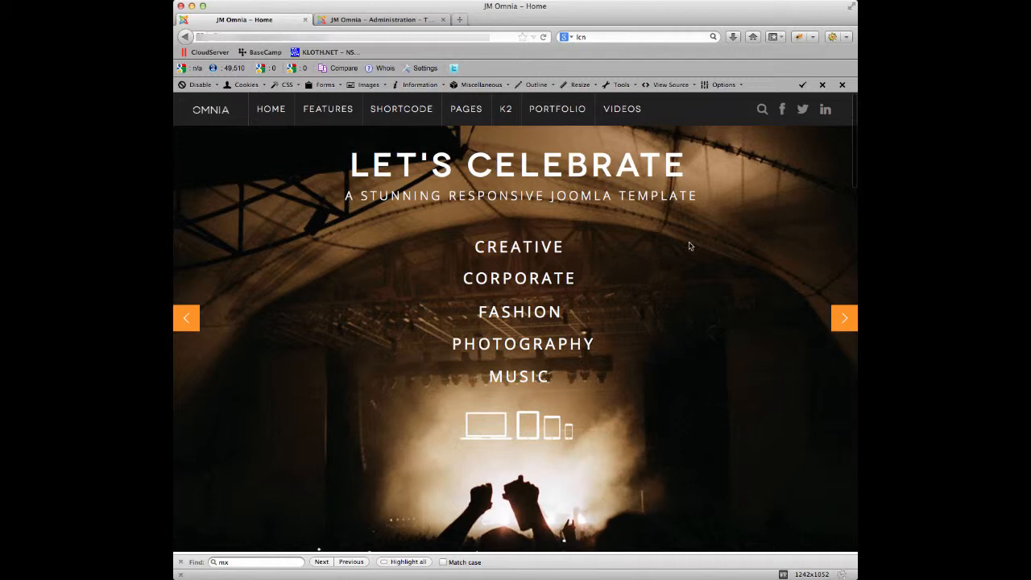